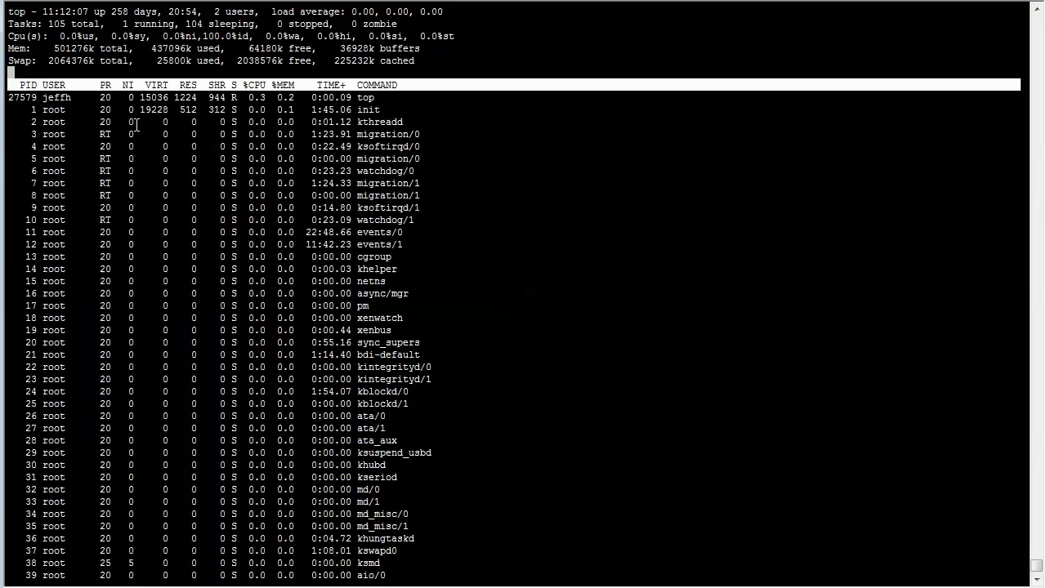
# - Detach from the screen session so top keeps running in the background
pyautogui.press('q')
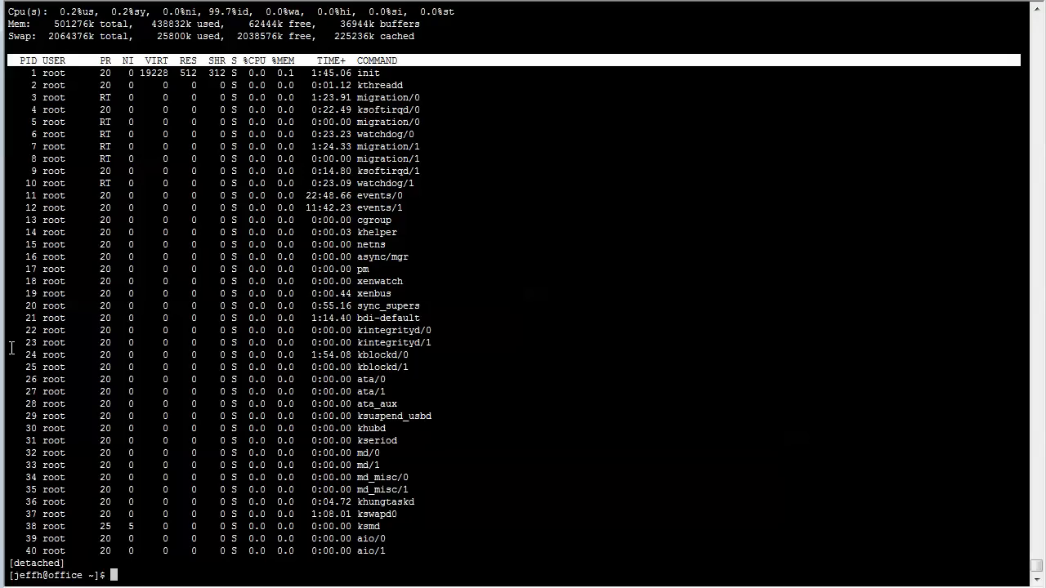
# - Start a second screen session with top, detach it, and list sessions with screen -li
pyautogui.write('screen -')
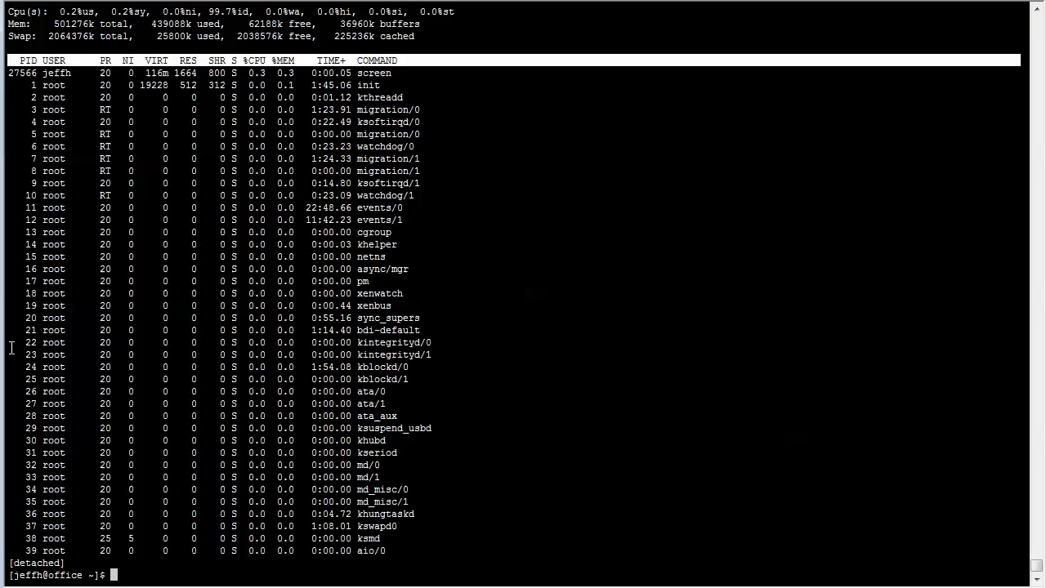
pyautogui.write('screen -li')
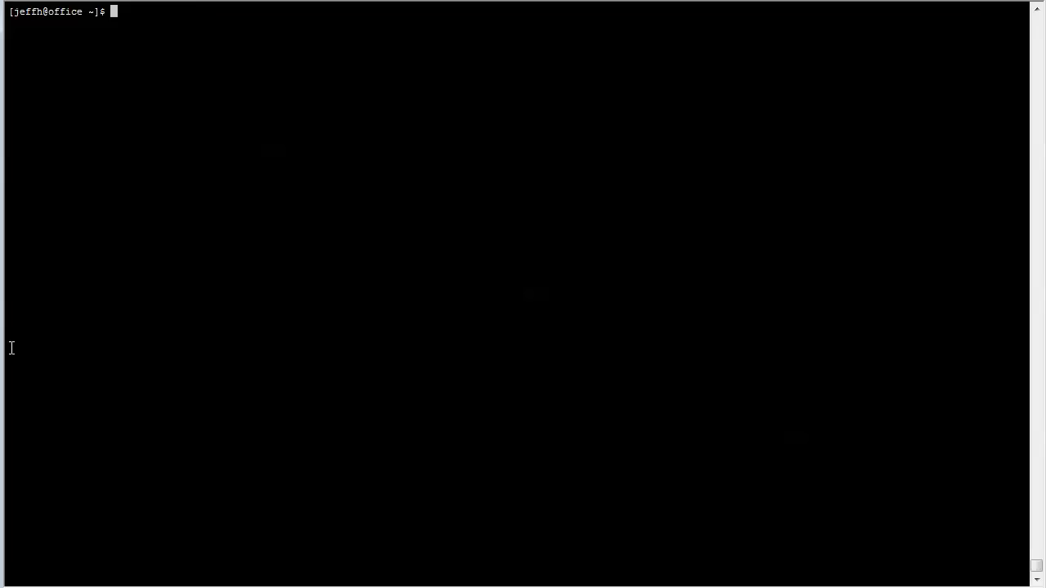
# - Run df, then screen -list to show sessions 27566 and 27610 detached
pyautogui.write('df')
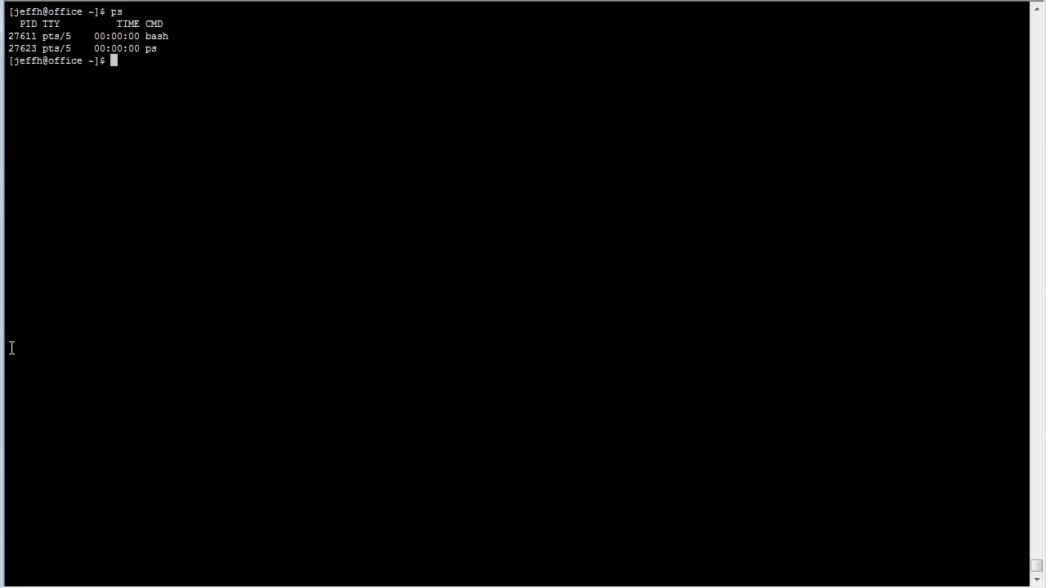
pyautogui.write('screen -list')
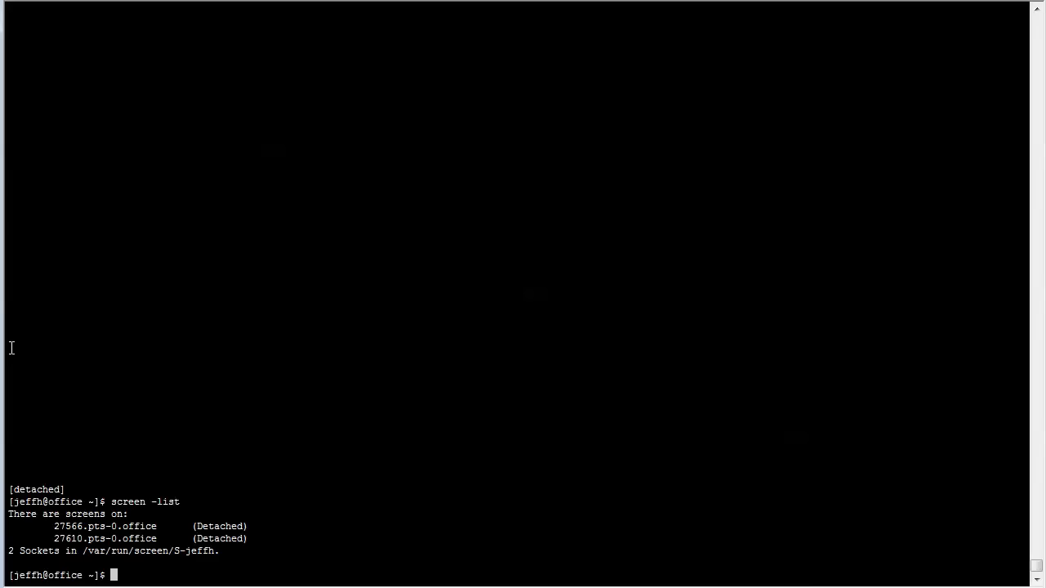
# - Type screen -r at the prompt, awaiting the session name to reattach
pyautogui.write('screen -r')
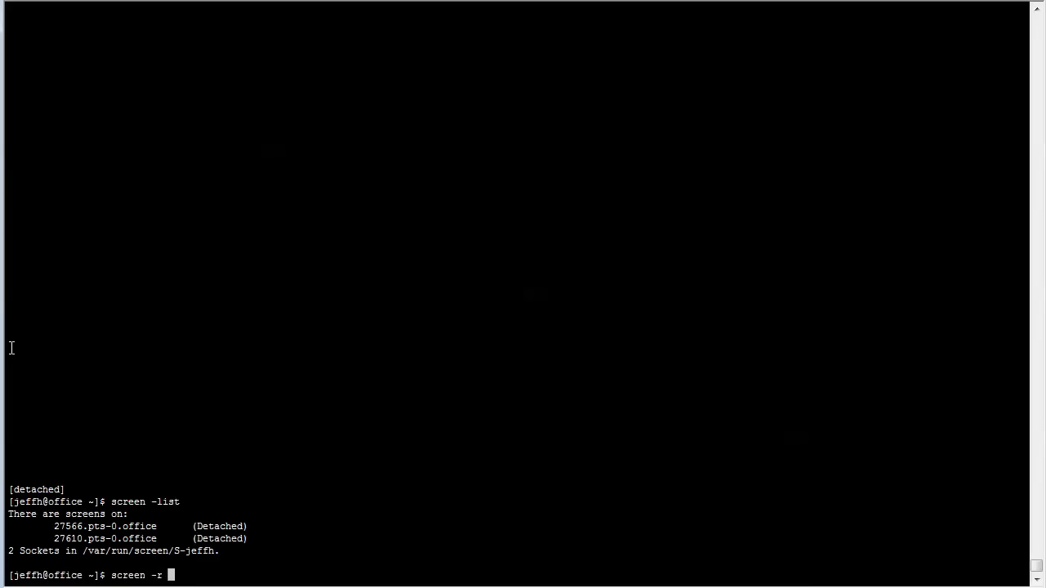
pyautogui.moveTo(47, 507)
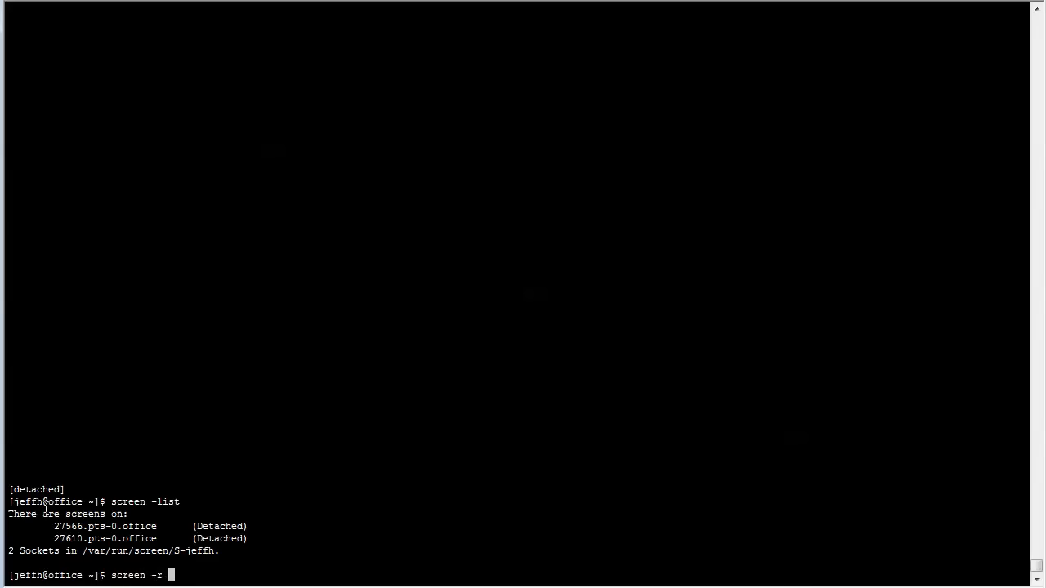